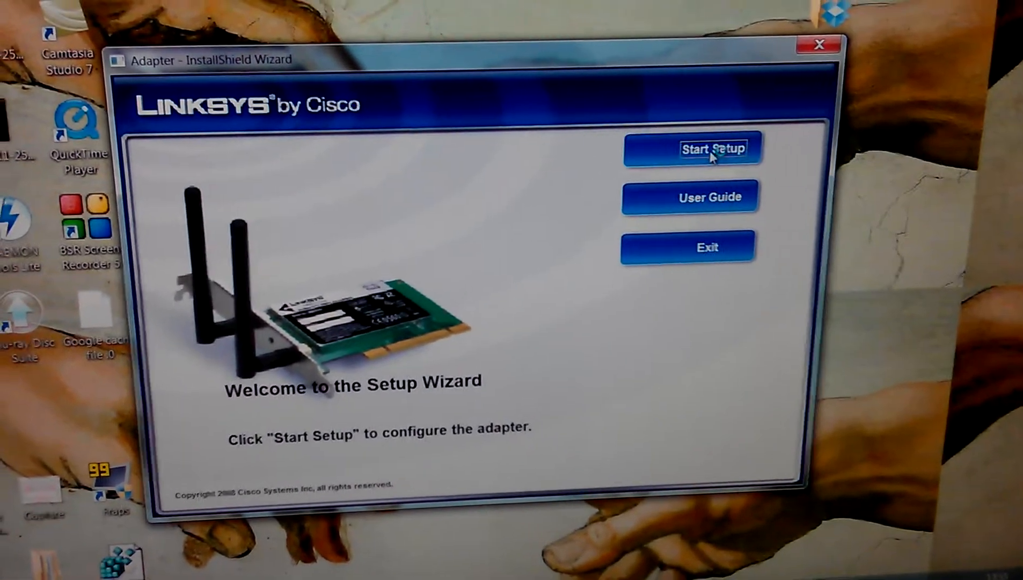
Start the adapter setup from the InstallShield welcome screen, reaching the wizard's language page.
click(698, 148)
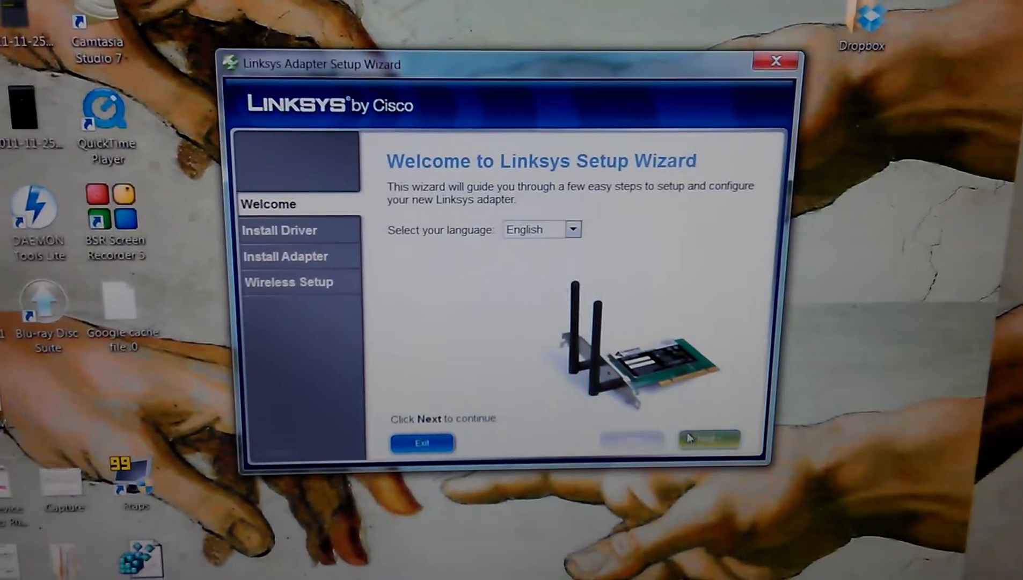
Accept the software license agreement and proceed to driver installation.
click(709, 438)
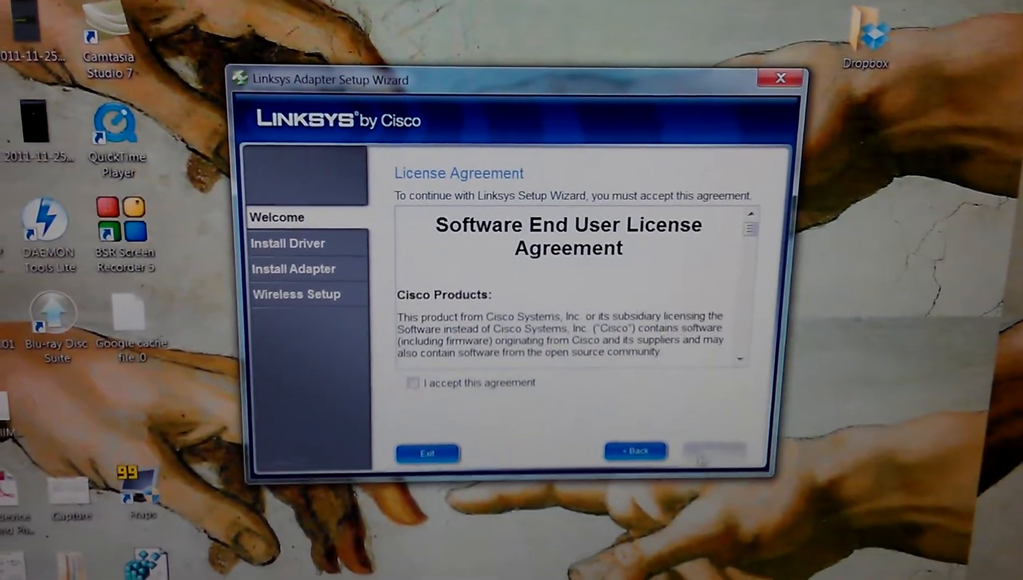
click(412, 382)
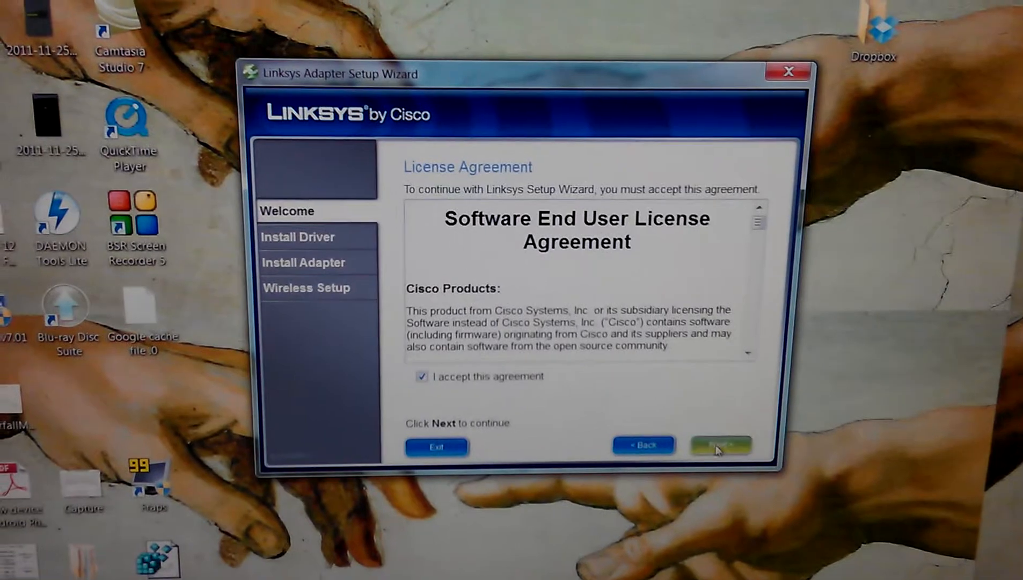
click(720, 446)
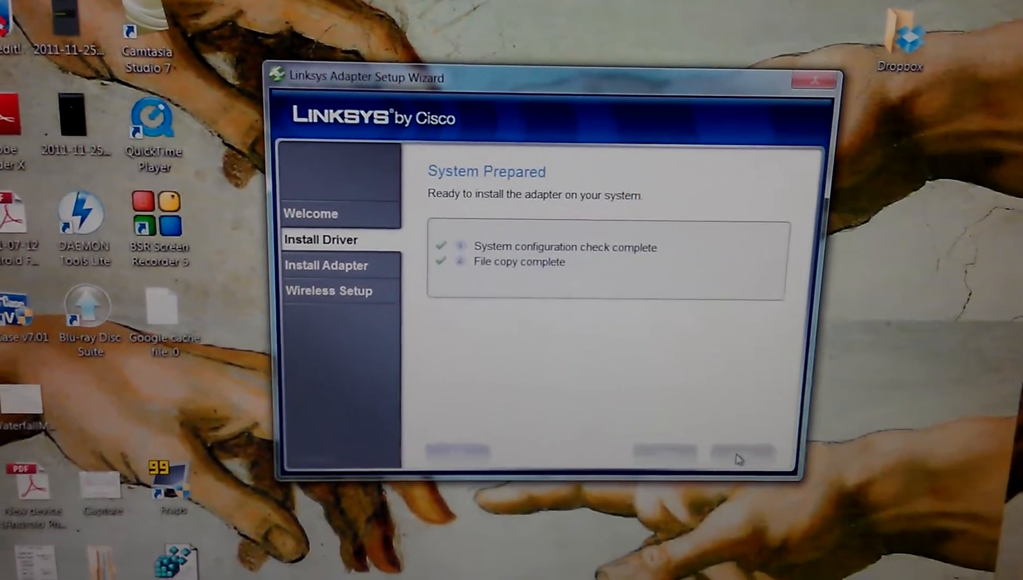
Continue past System Prepared, skip the instructions, and reach the seven-step installation summary.
click(744, 453)
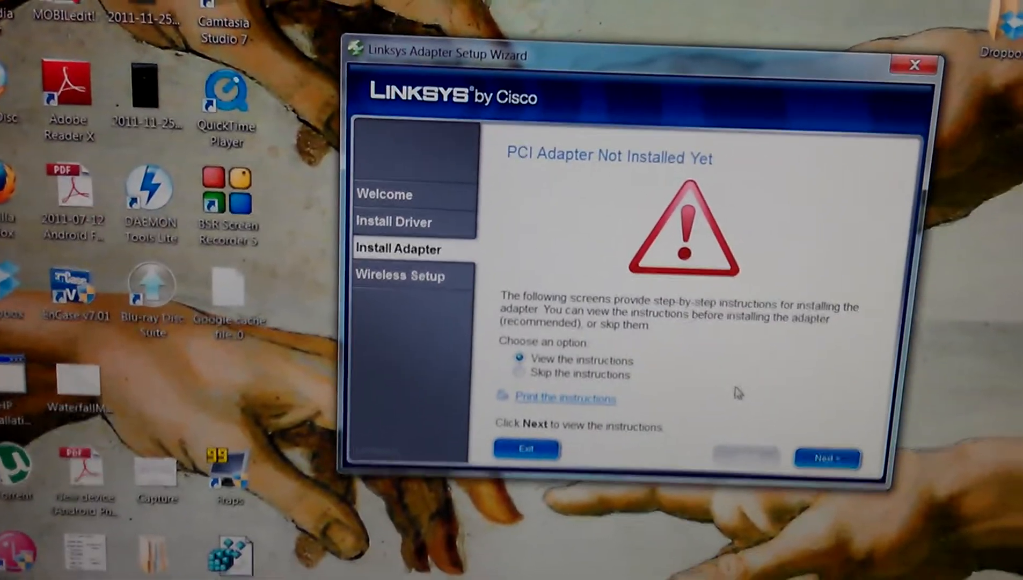
click(518, 370)
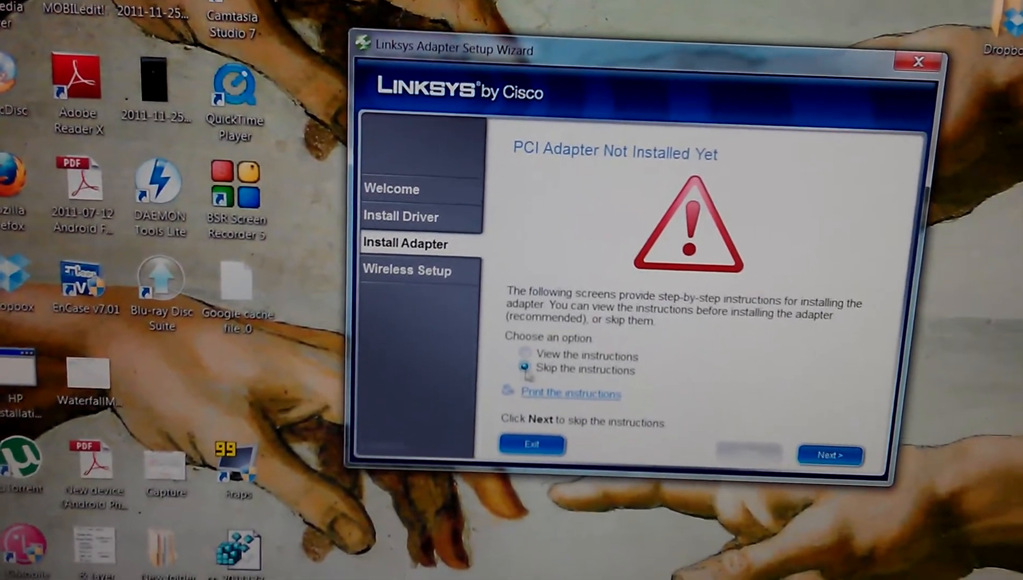
click(830, 454)
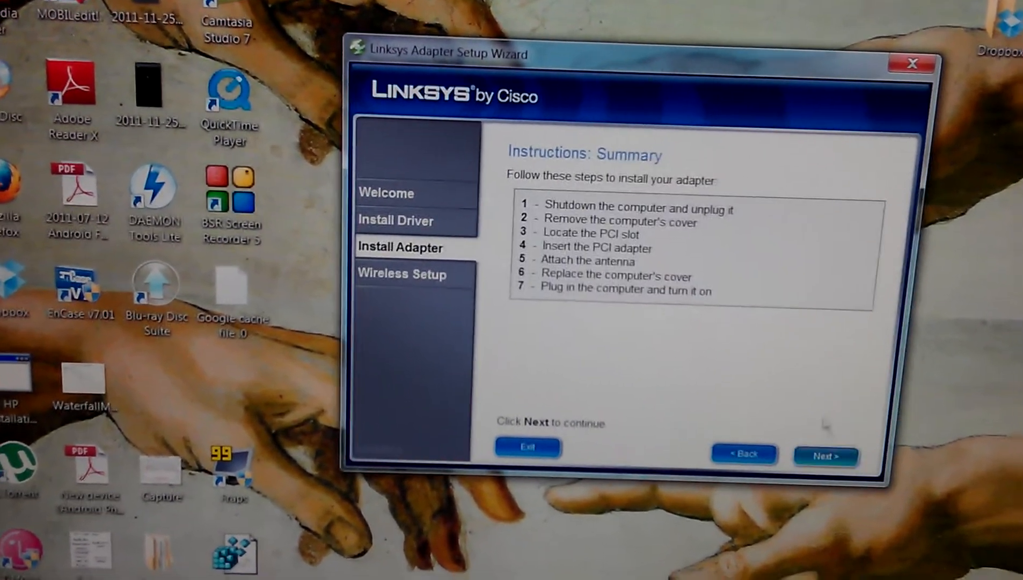